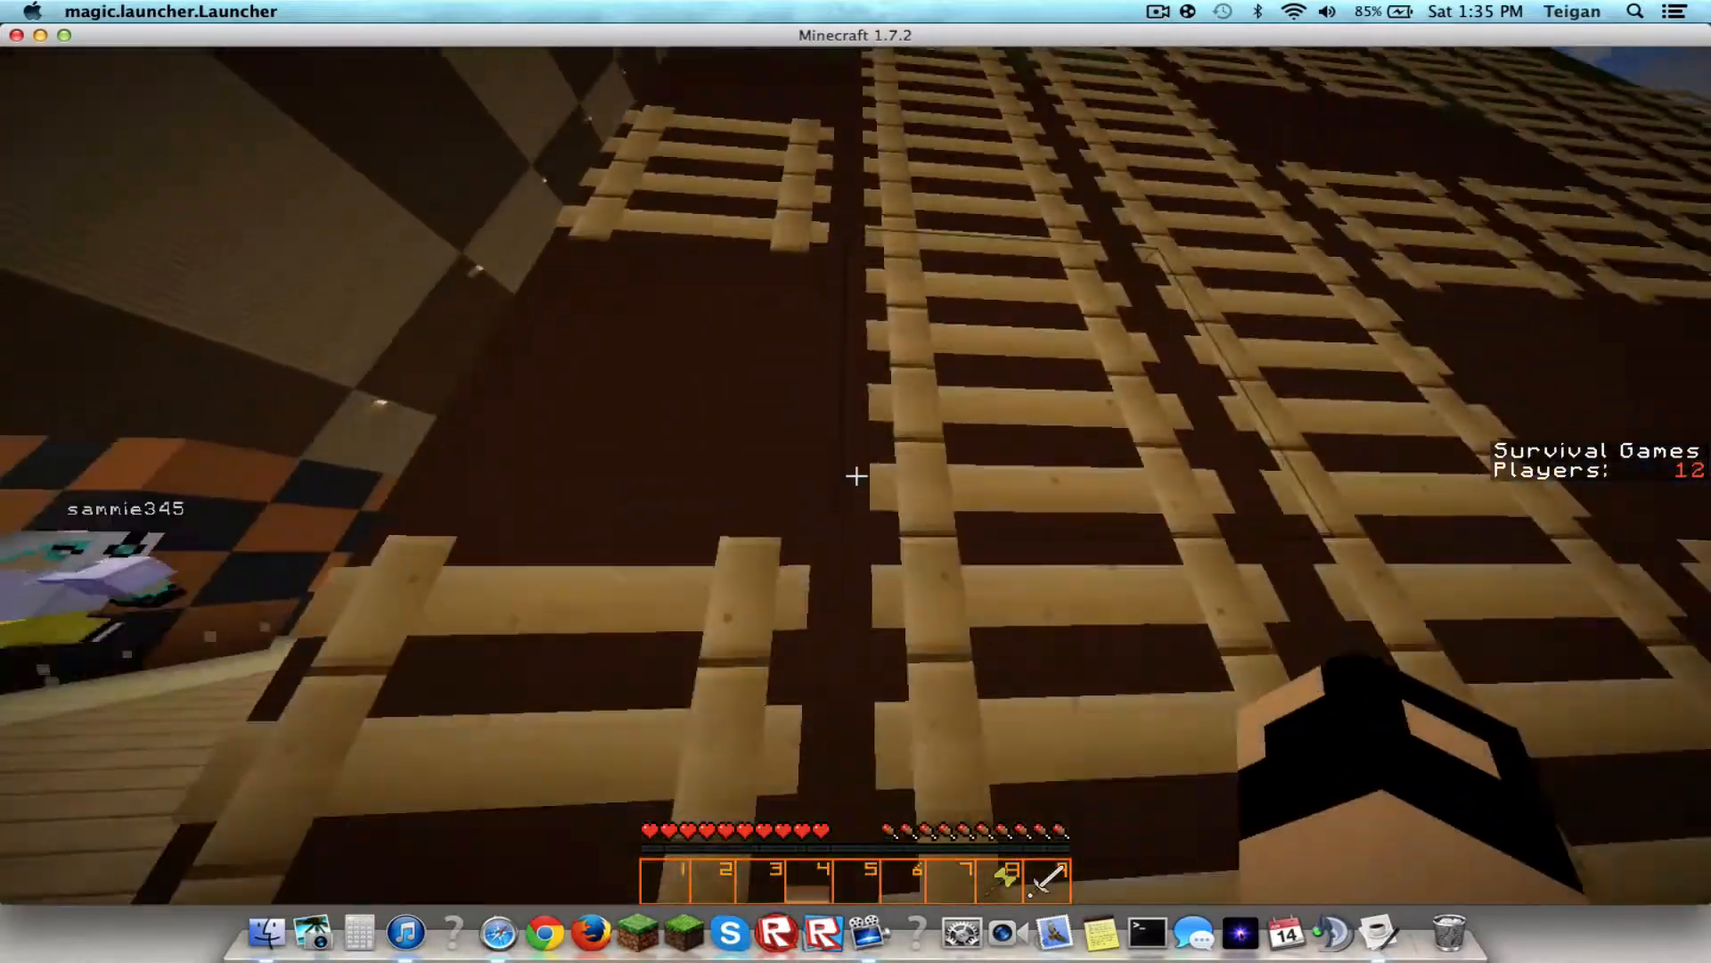
pyautogui.moveTo(855, 478)
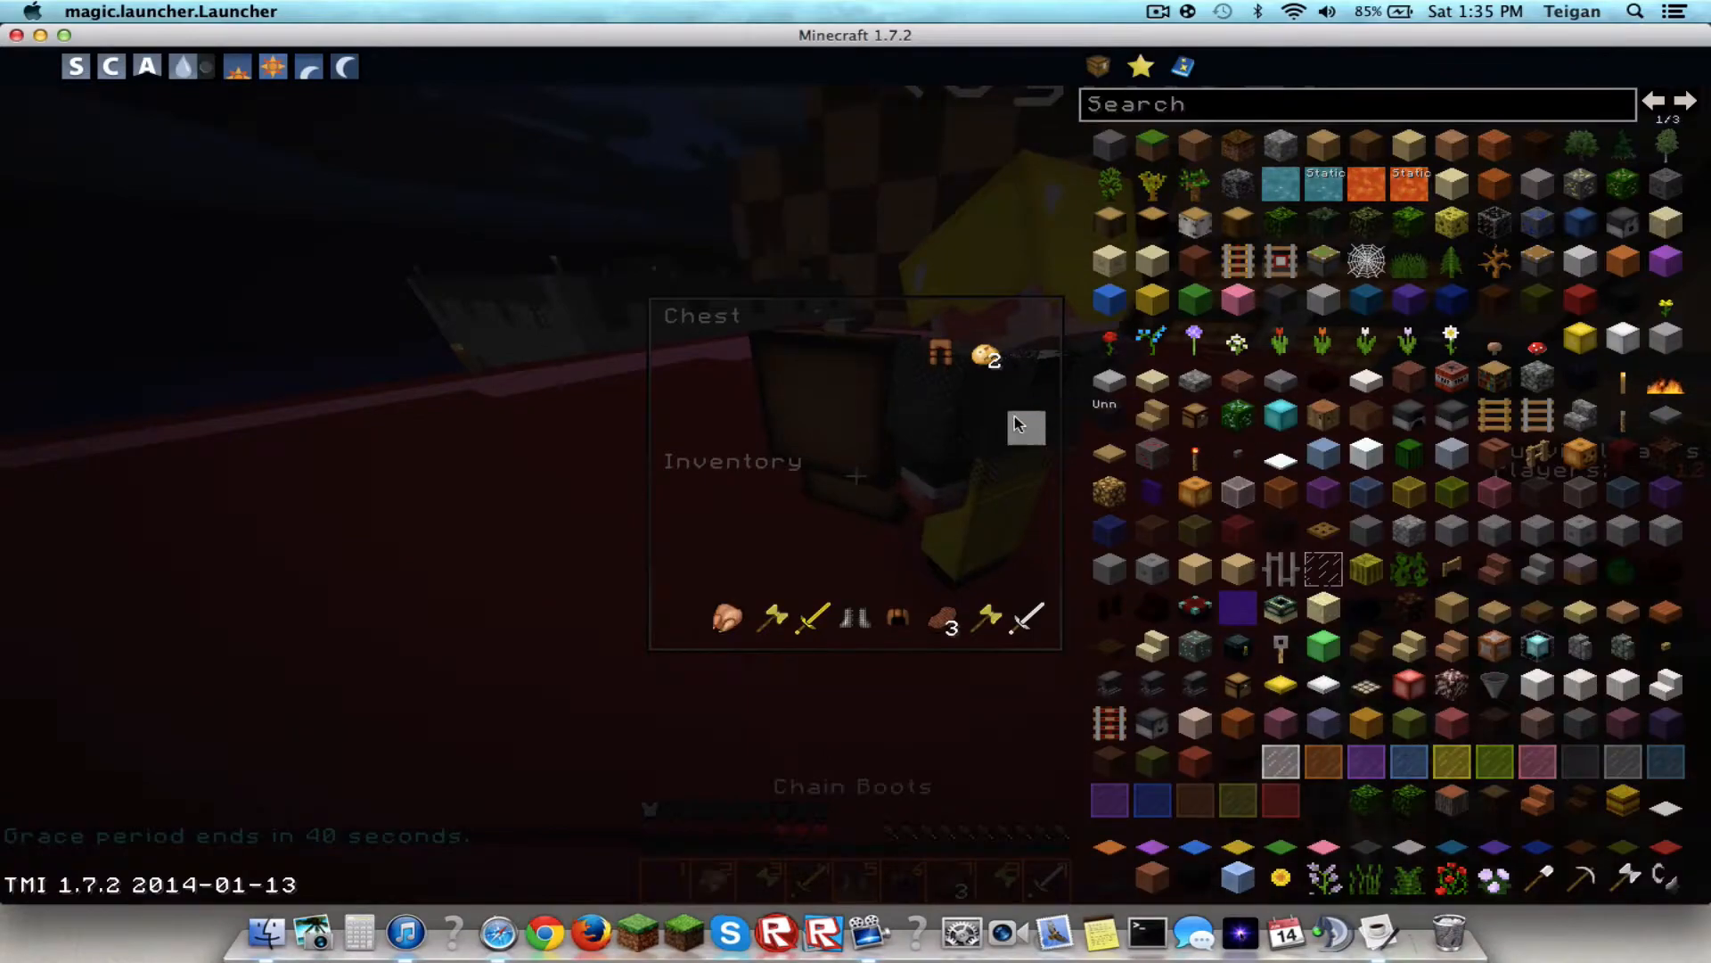
# Loot two nearby chests for armour, swords, axes, pork and cookies, closing each afterwards.
pyautogui.press('Escape')
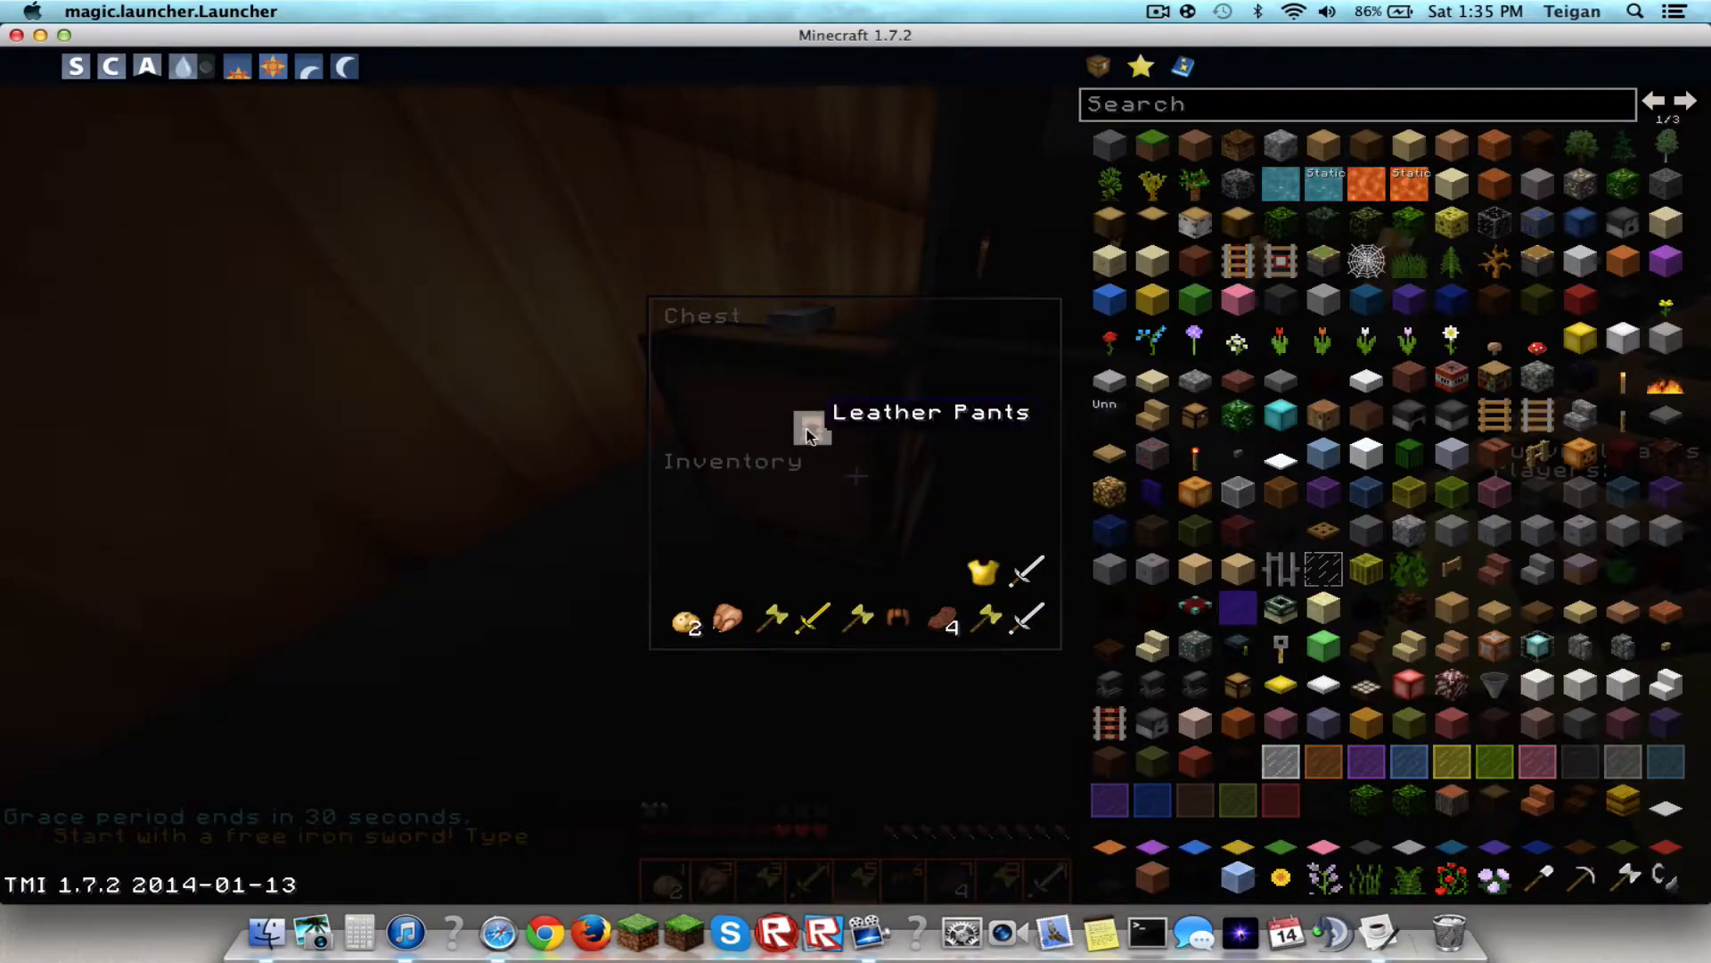
pyautogui.press('escape')
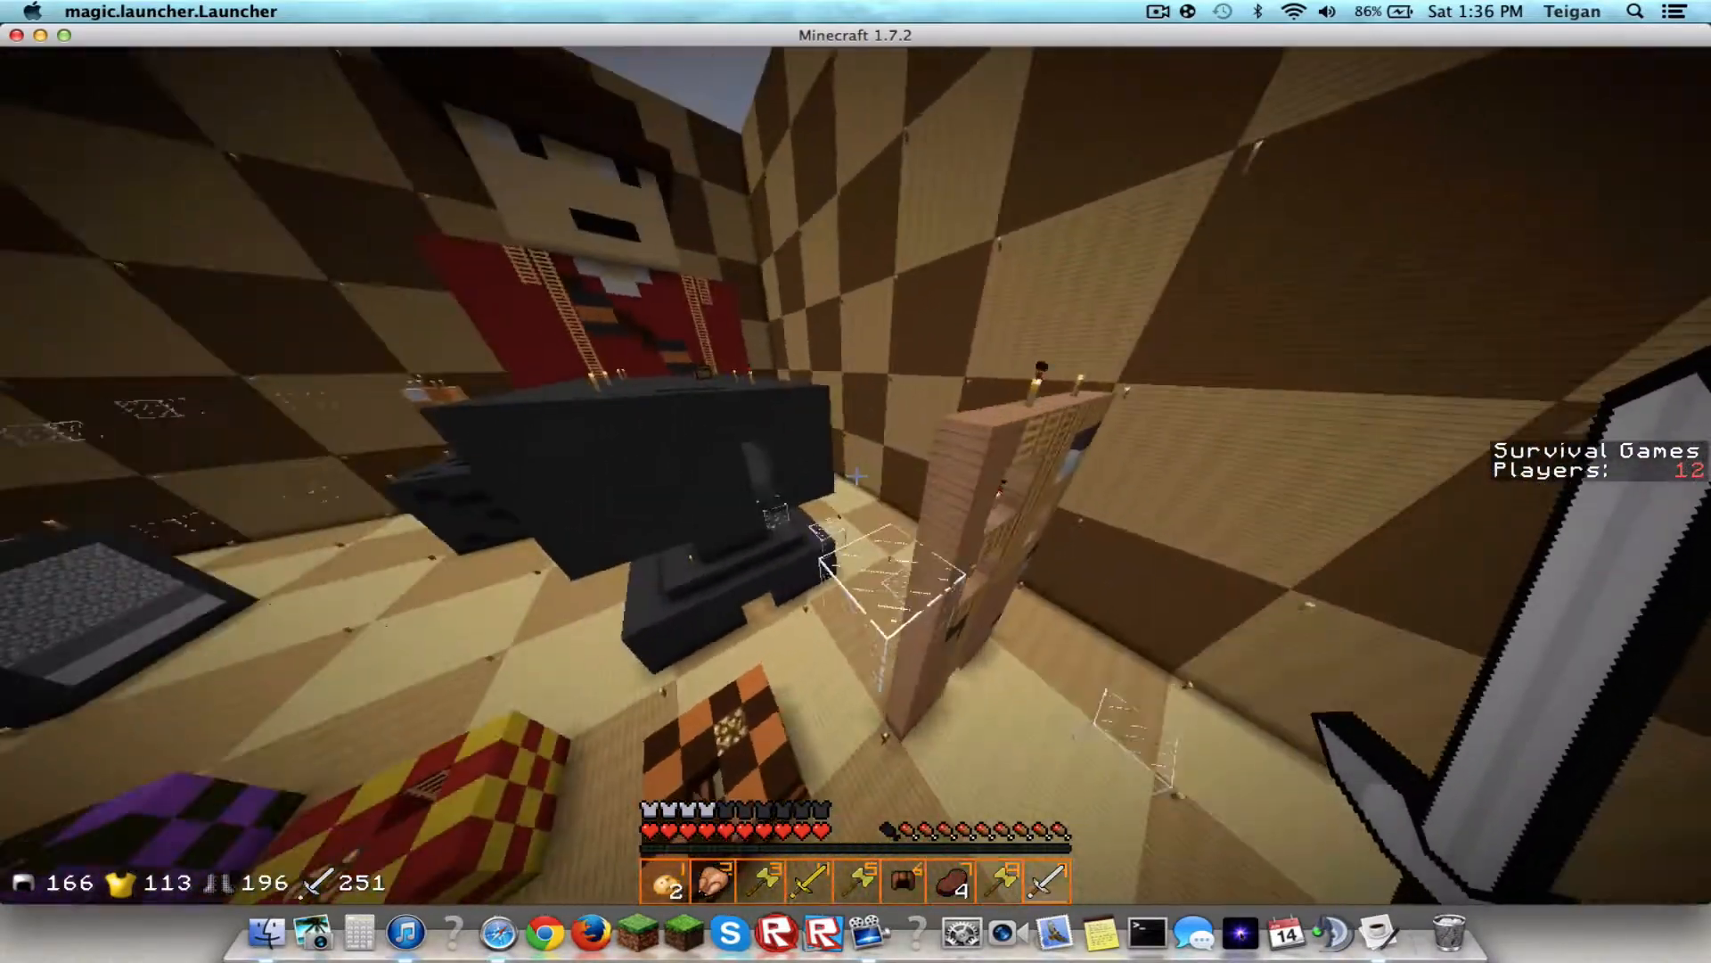
# Equip the armour and place the iron sword in hotbar slot 1 via the inventory.
pyautogui.press('e')
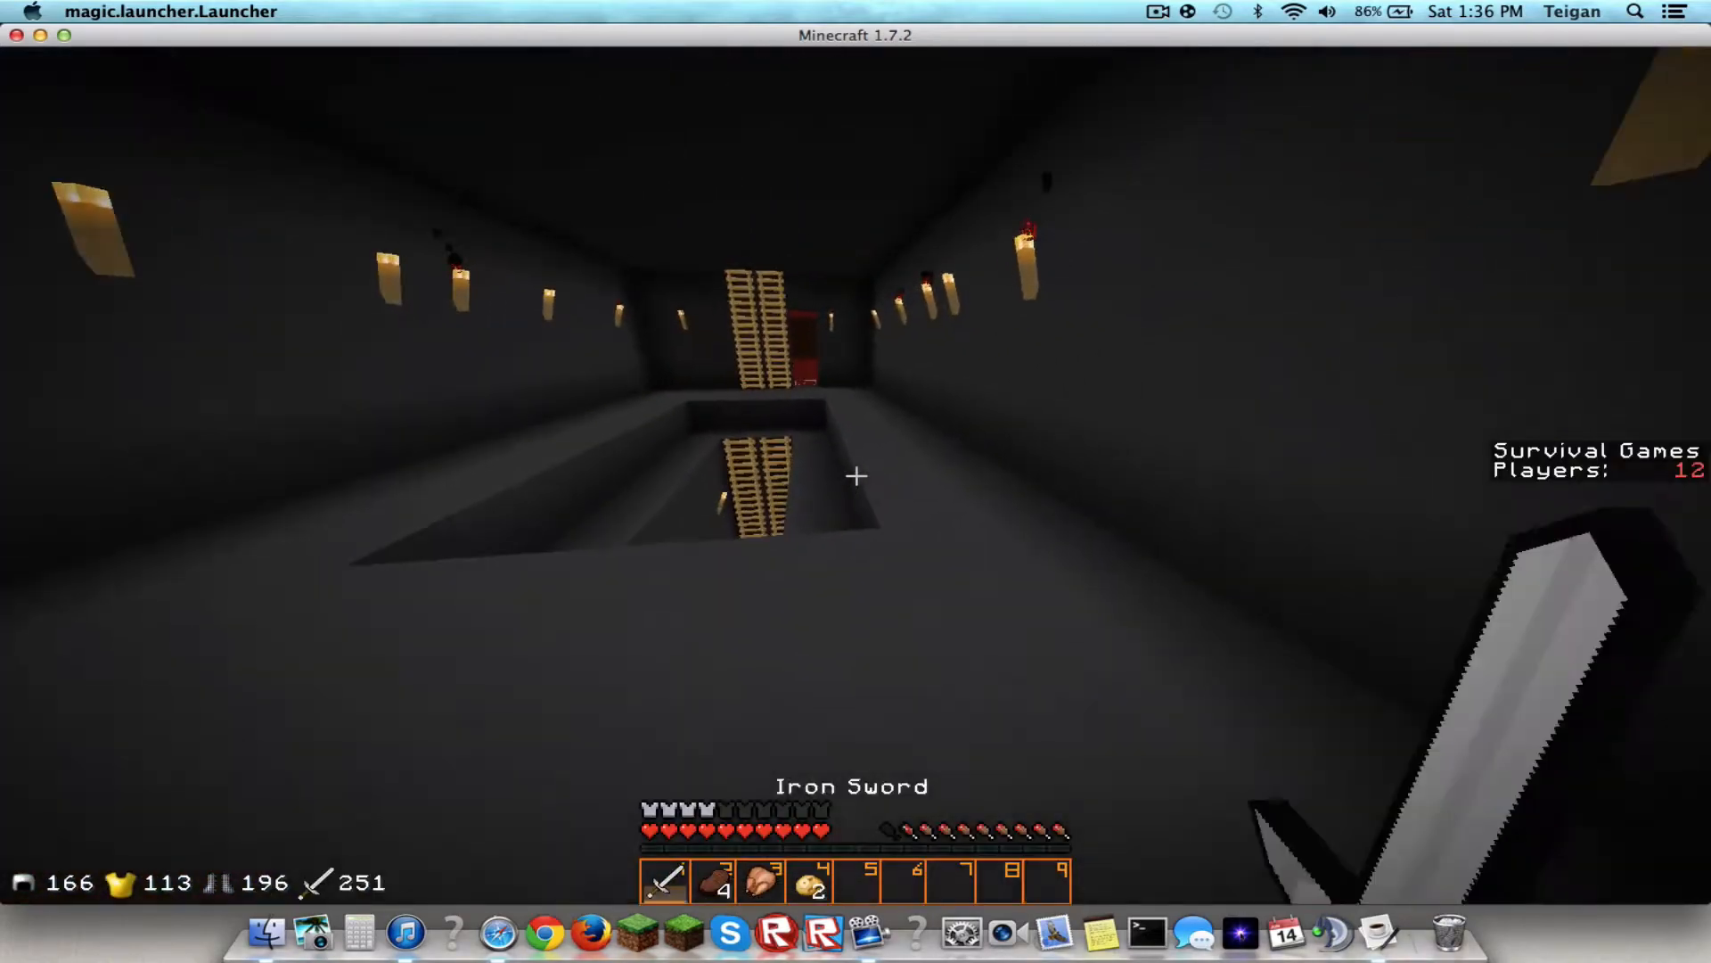
pyautogui.moveTo(856, 476)
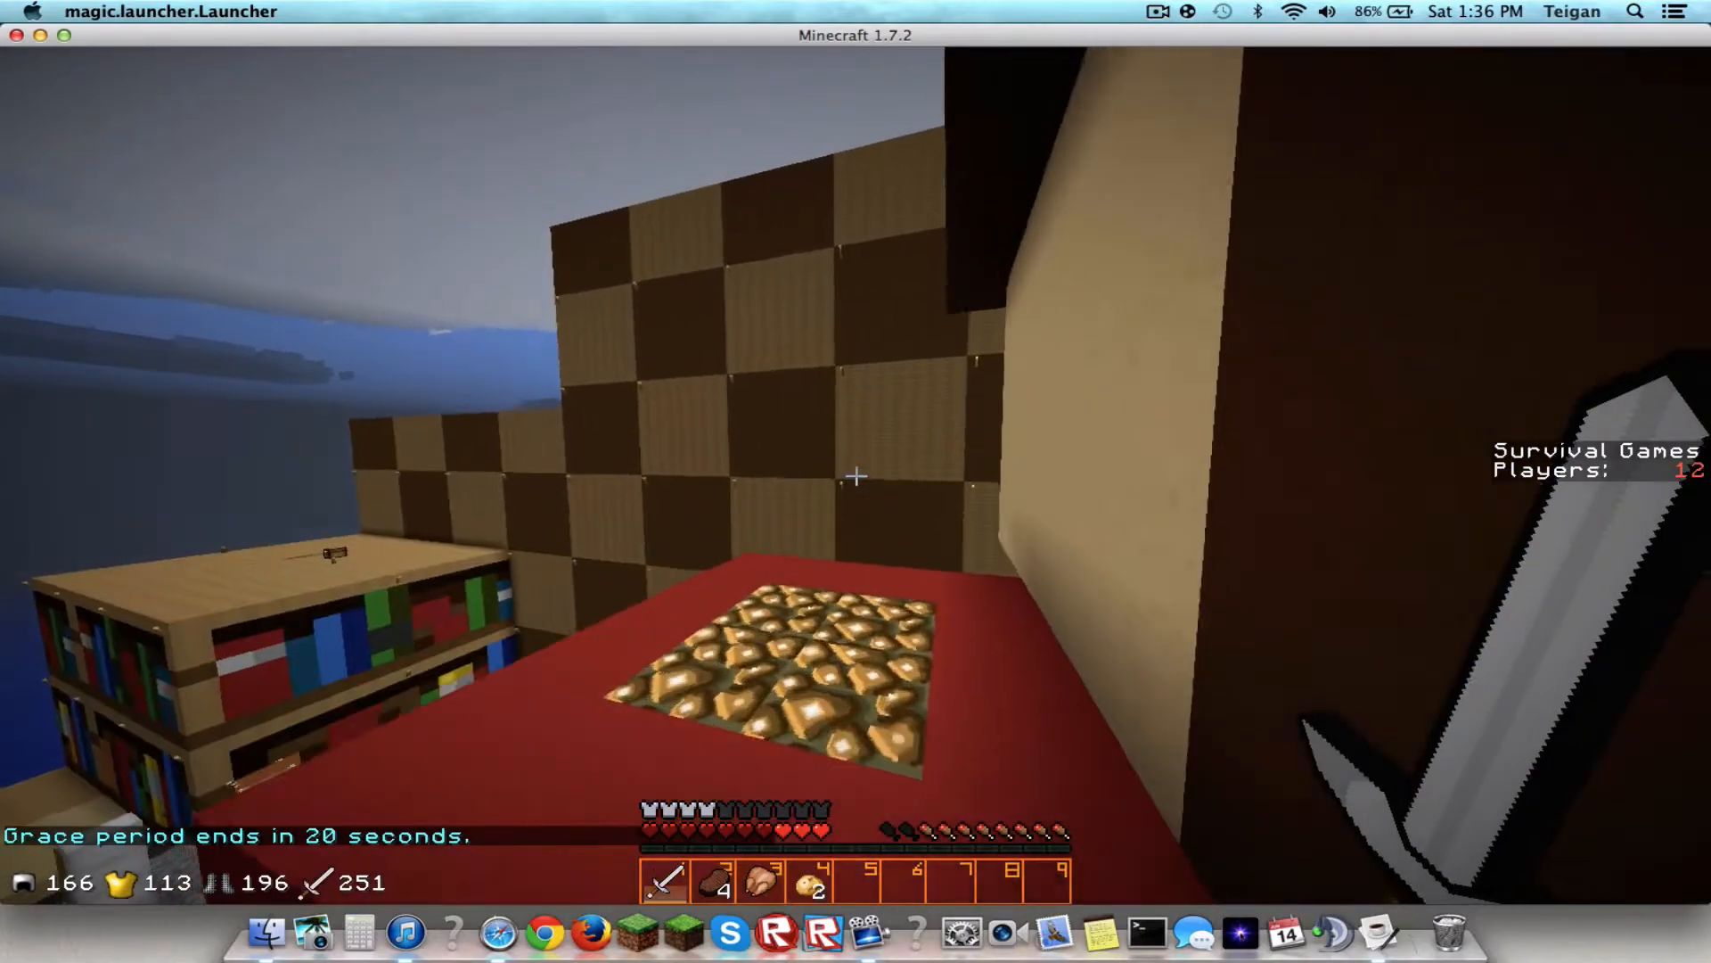
pyautogui.moveTo(856, 474)
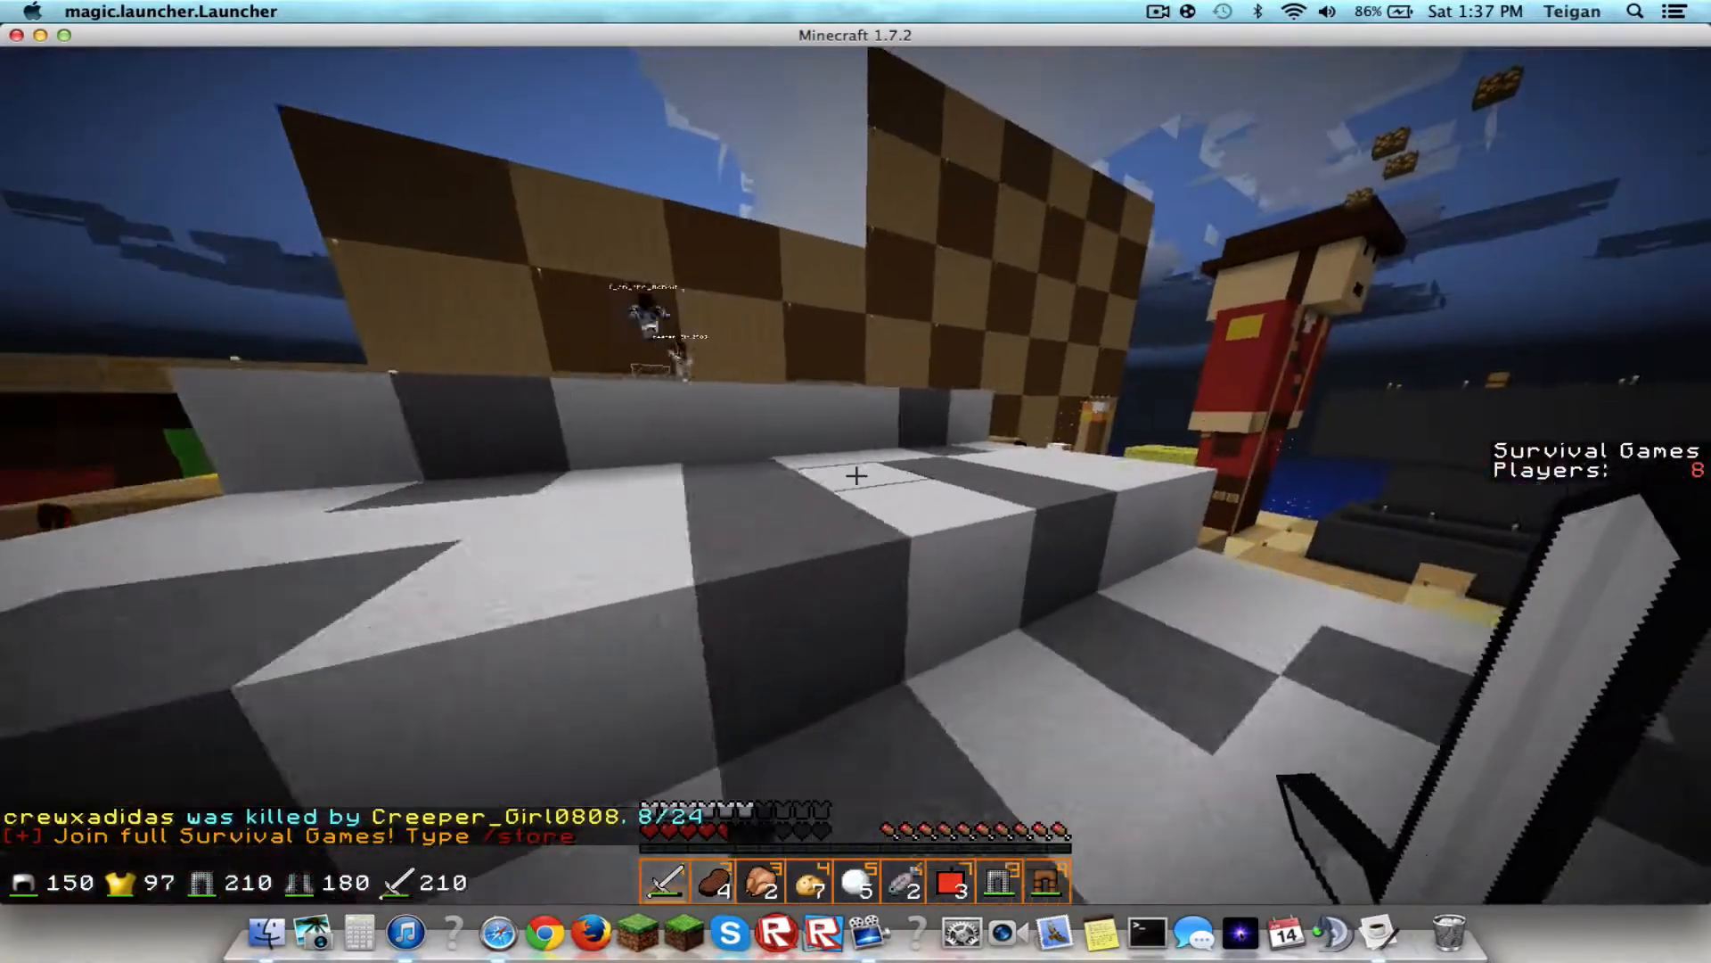
pyautogui.moveTo(855, 474)
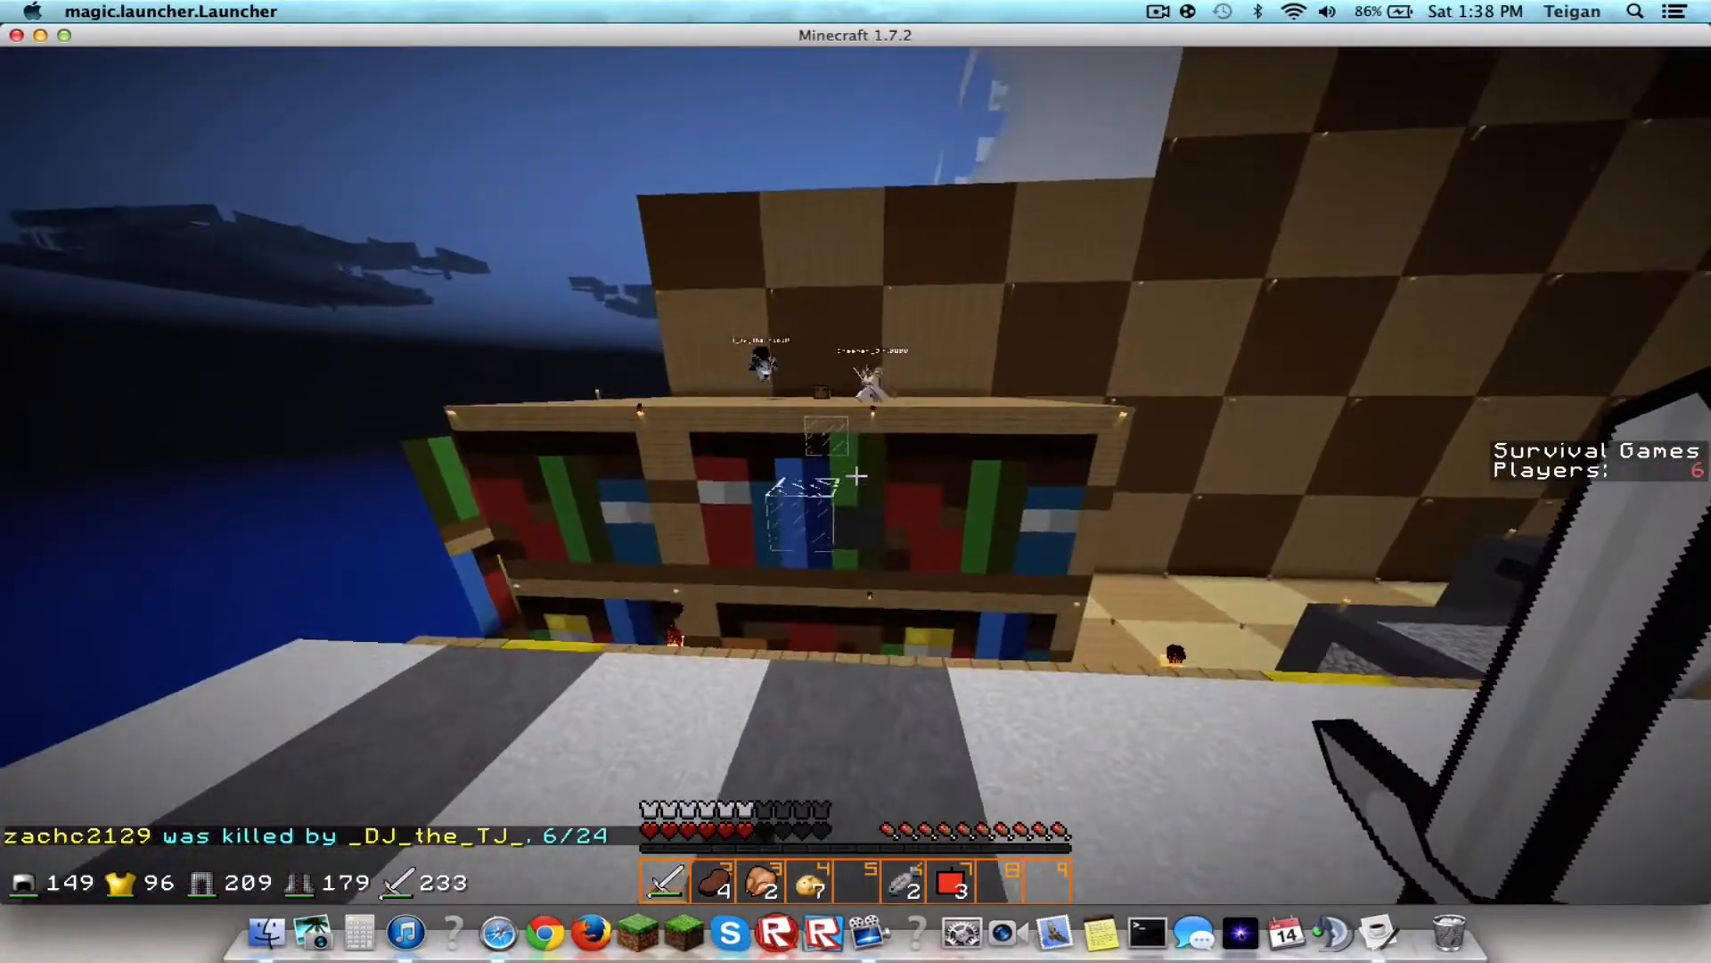
# Check the inventory for gathered supplies while moving around the arena.
pyautogui.press('e')
pyautogui.write('/tell')
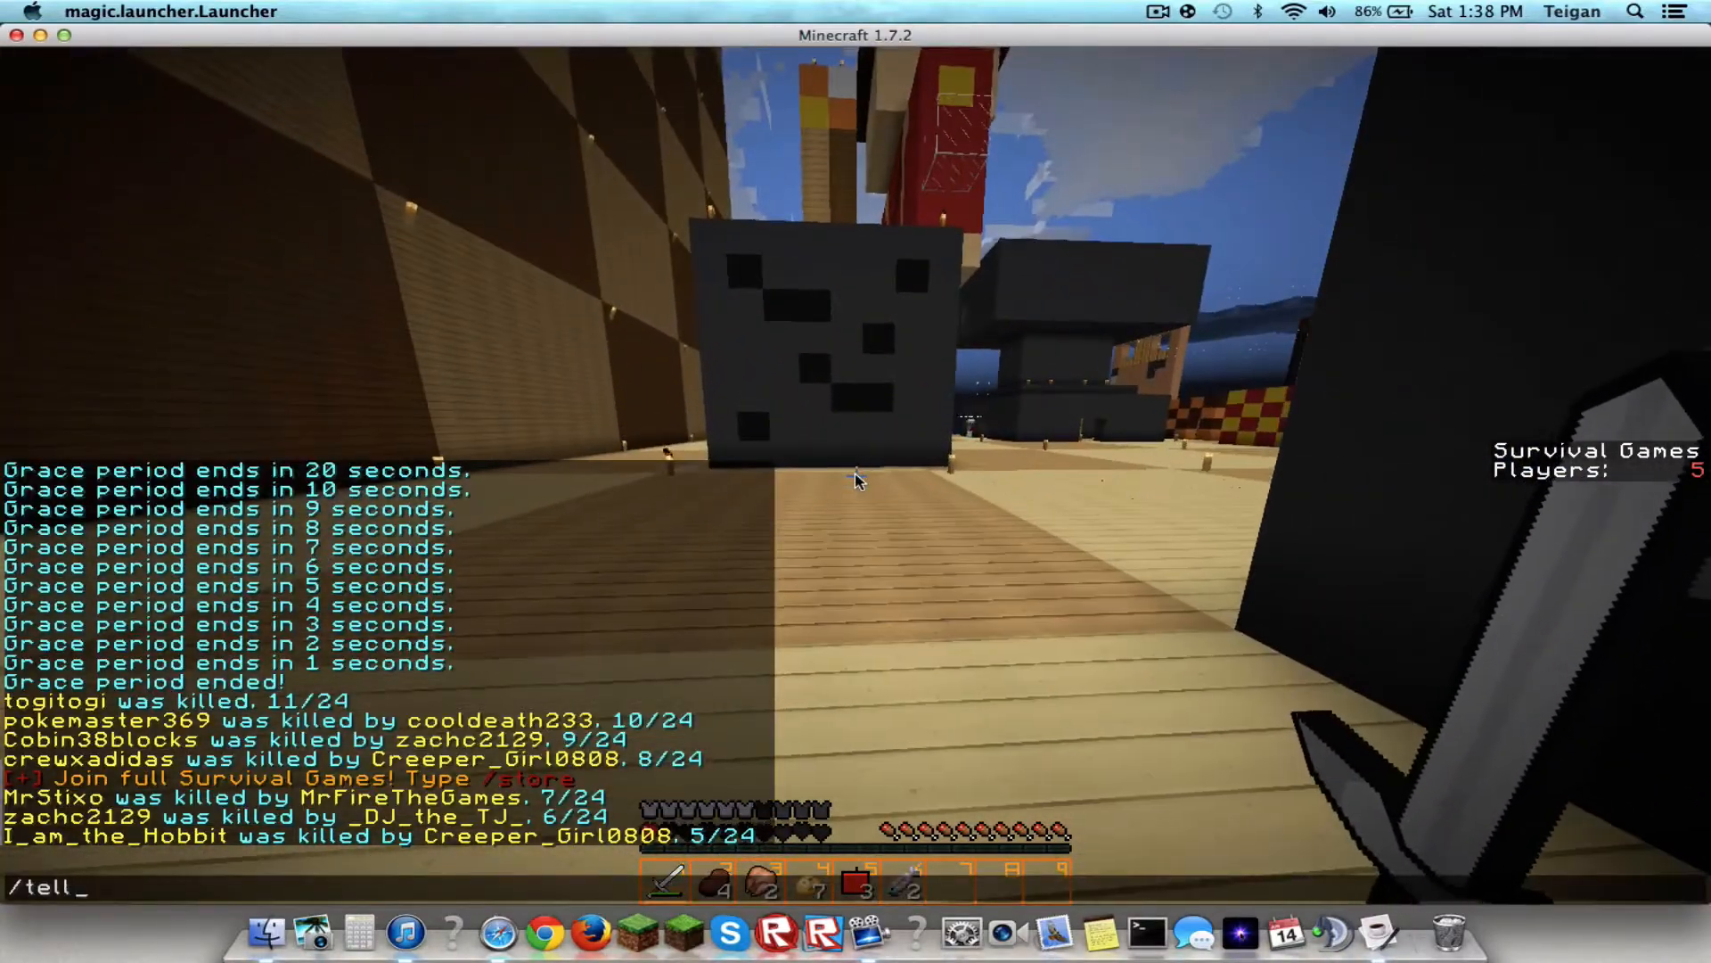
pyautogui.write('cr')
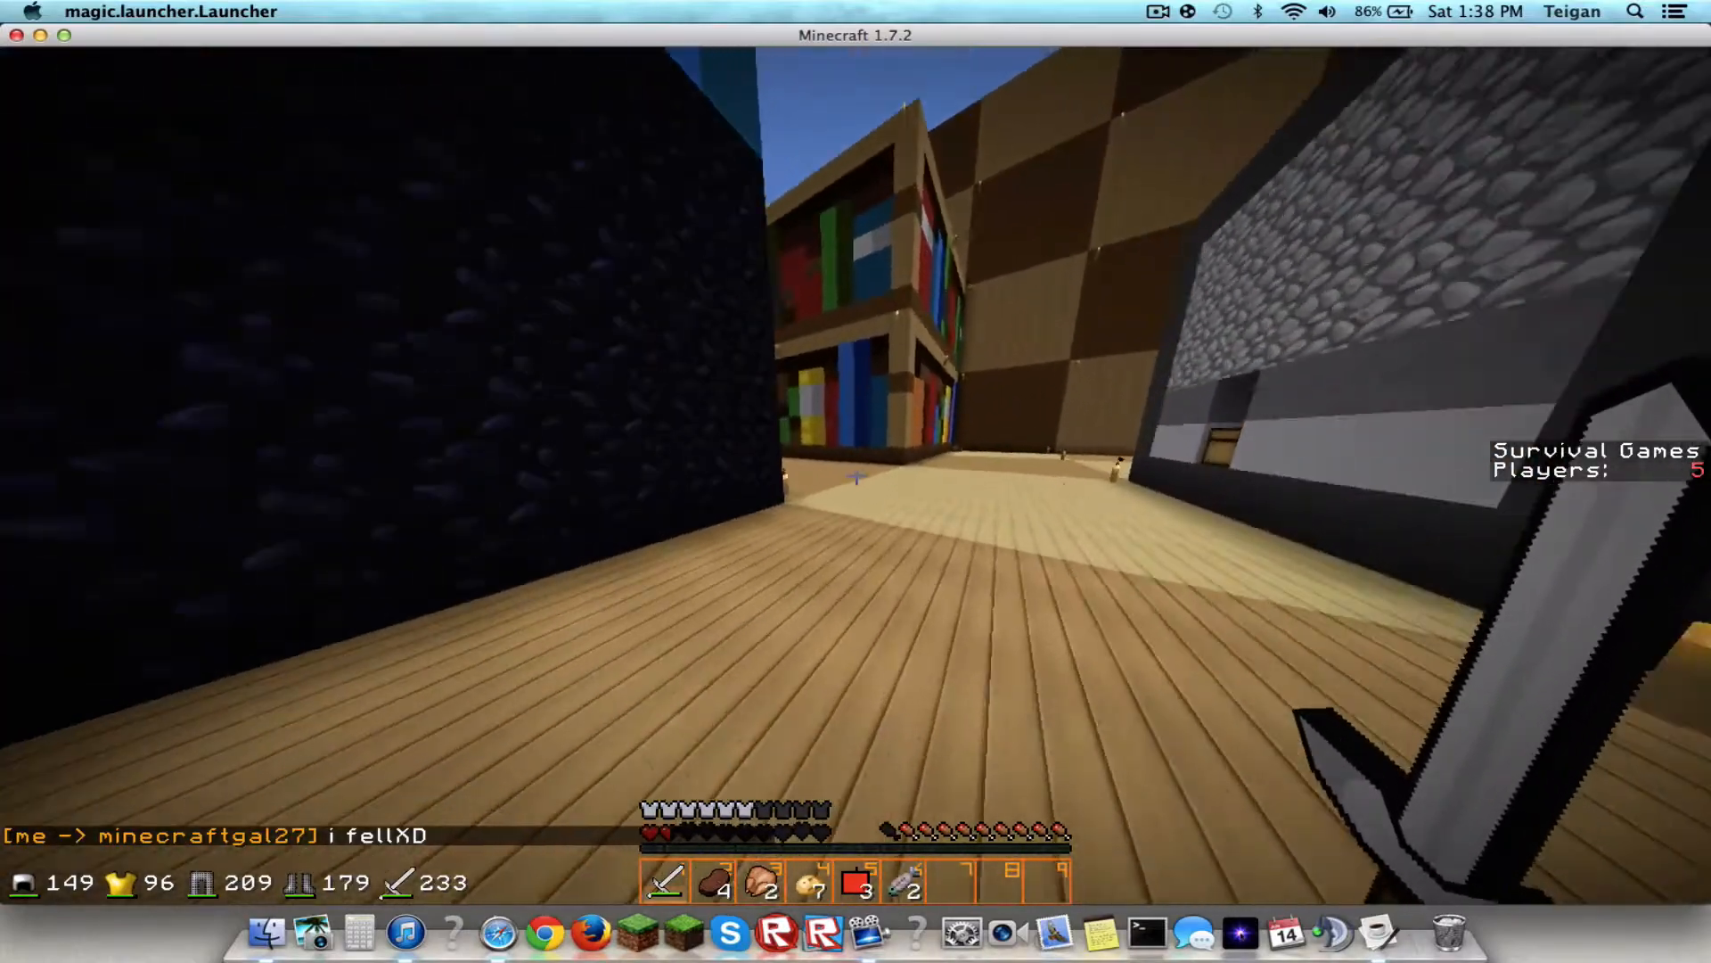
pyautogui.write('/r half')
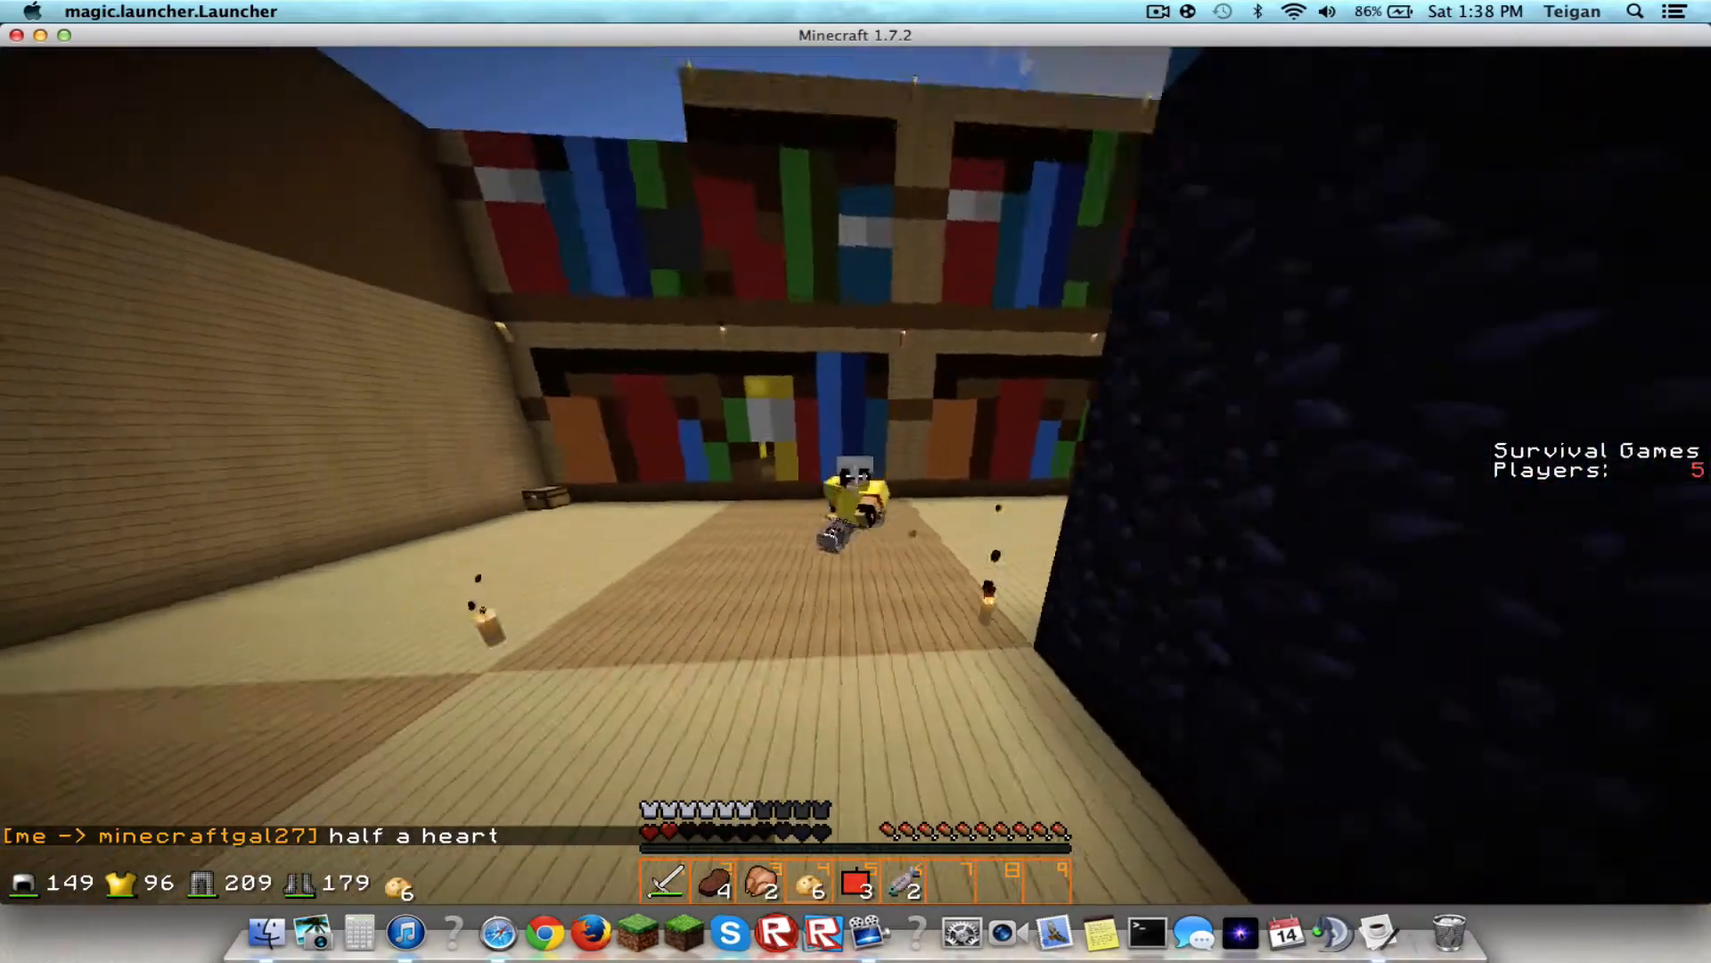
pyautogui.moveTo(855, 501)
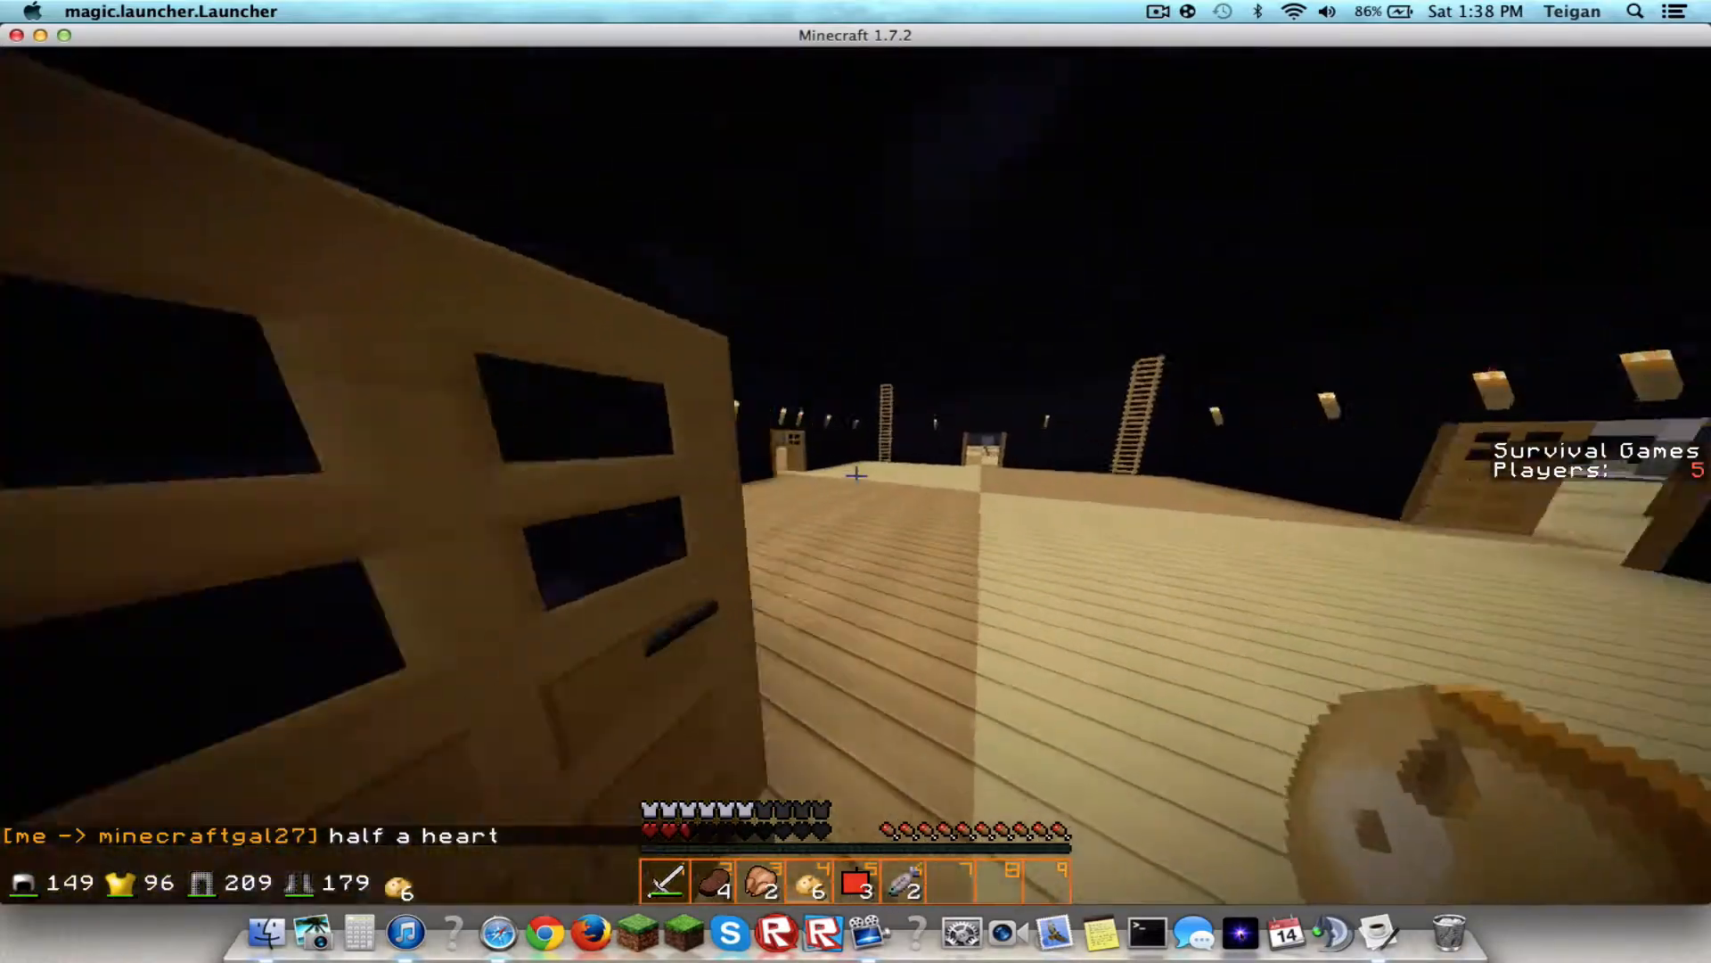
pyautogui.moveTo(856, 482)
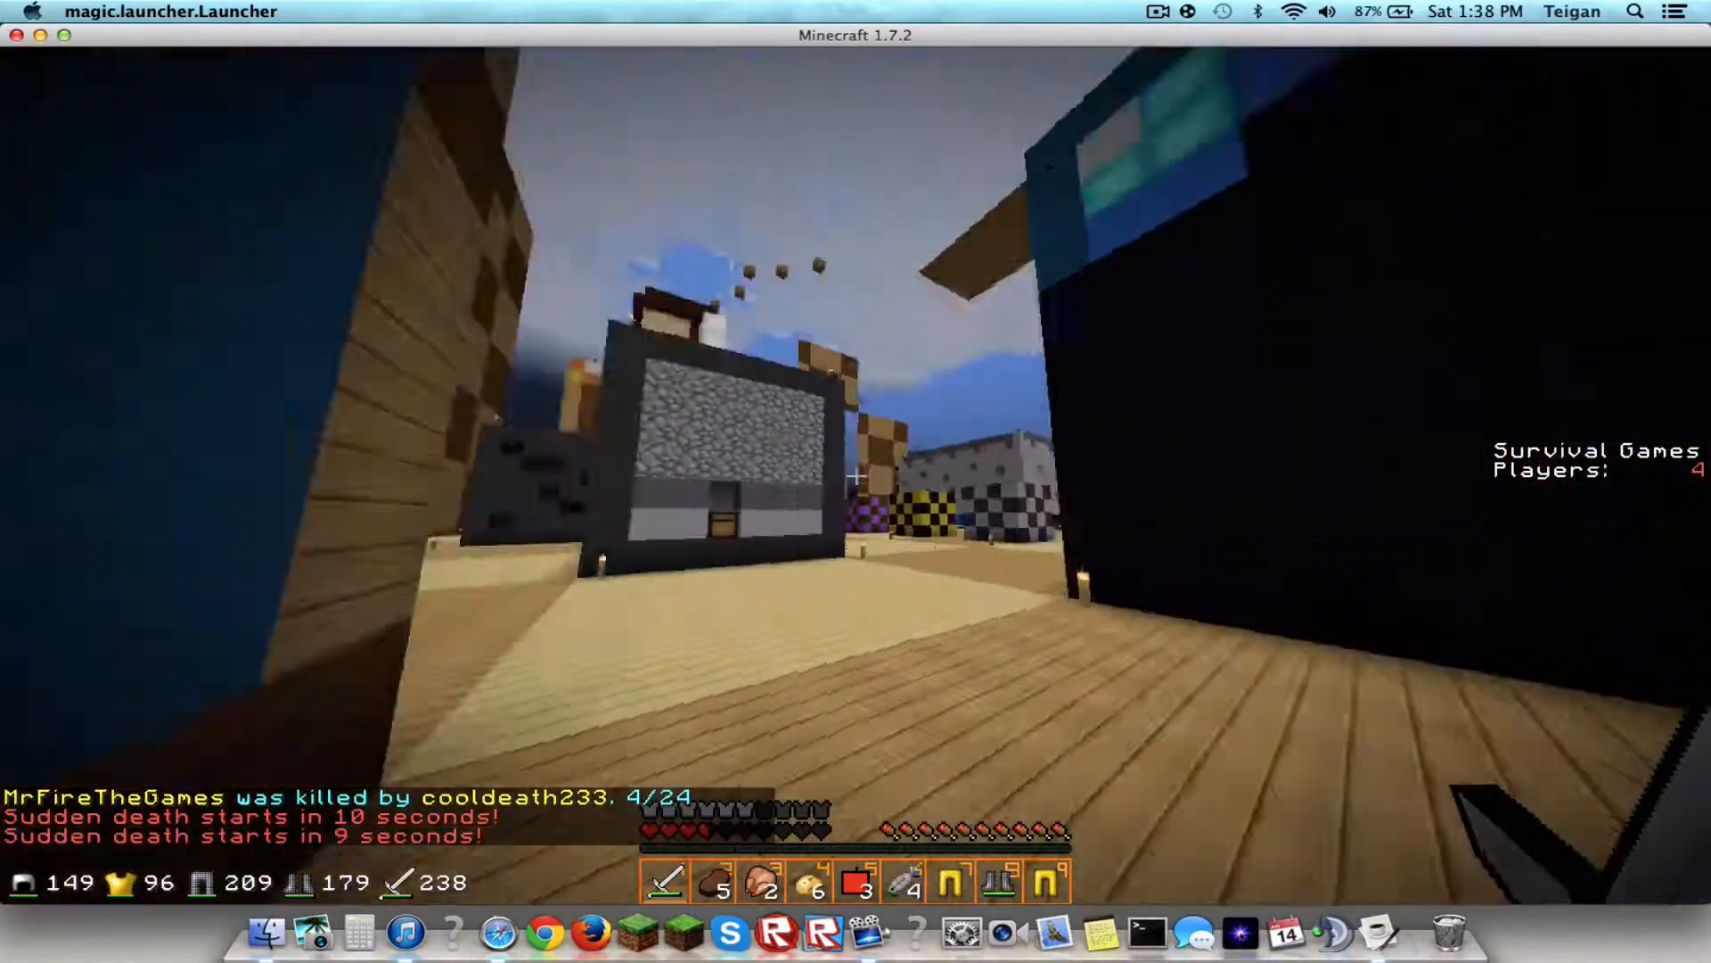
# Review the inventory while surviving with four players left before sudden death.
pyautogui.press('e')
pyautogui.write('/tell creeper_girl ugh you ki')
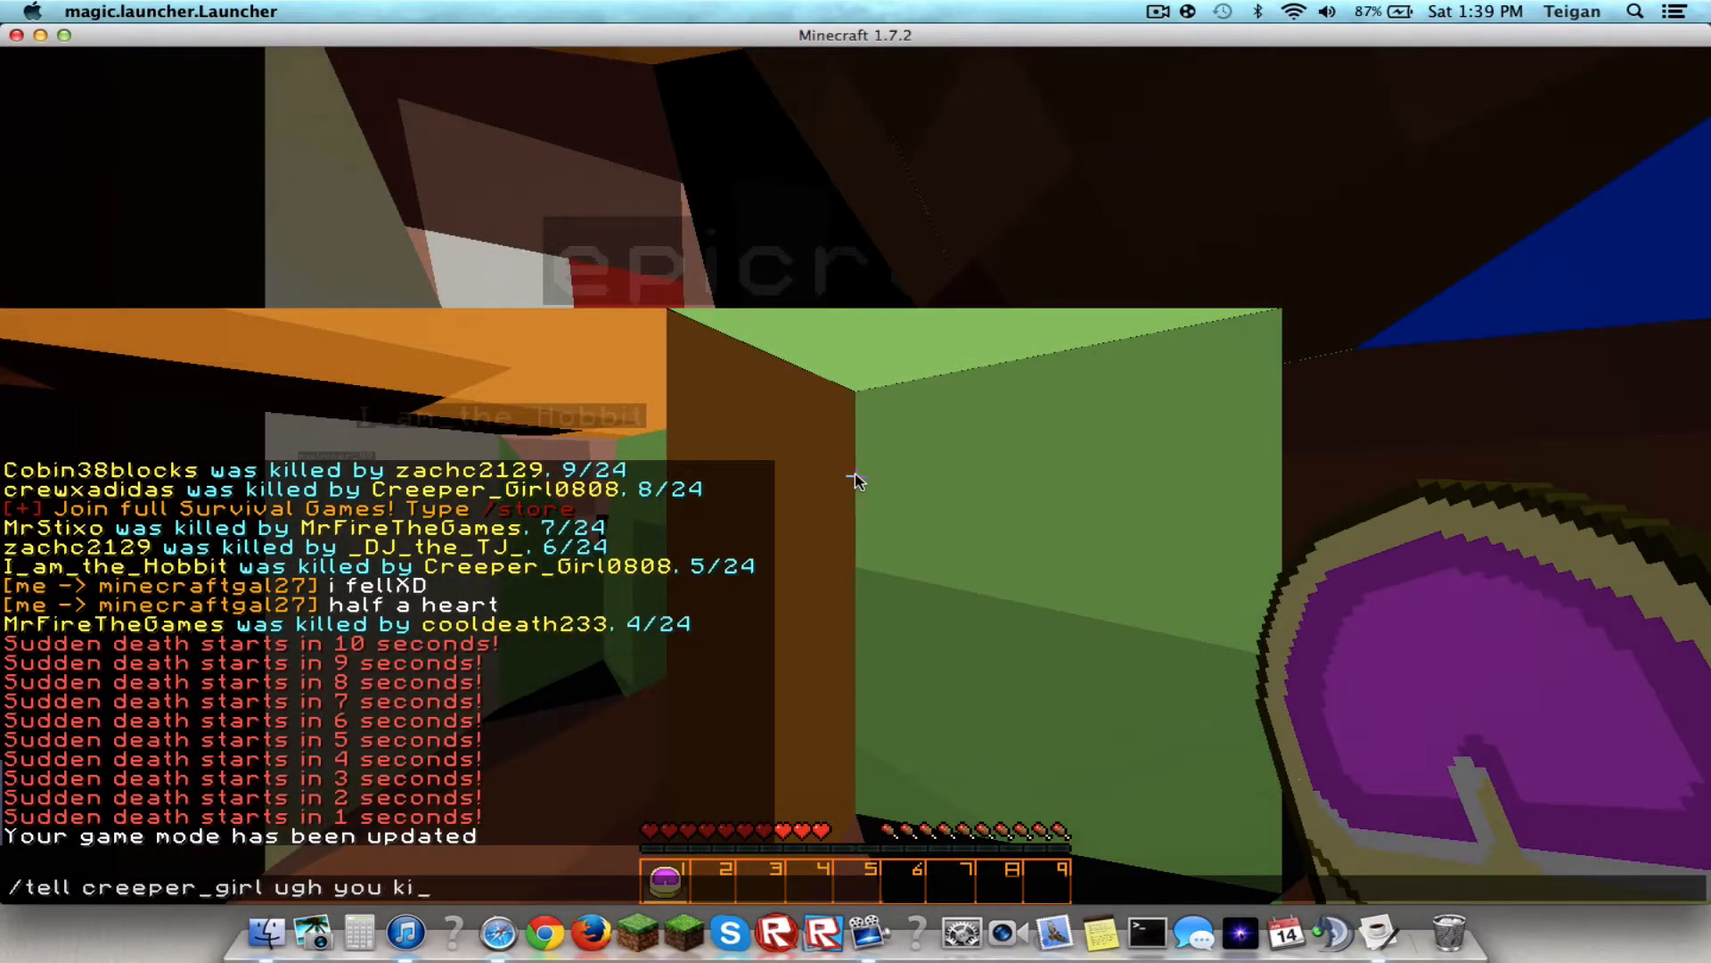
pyautogui.write('lled me again')
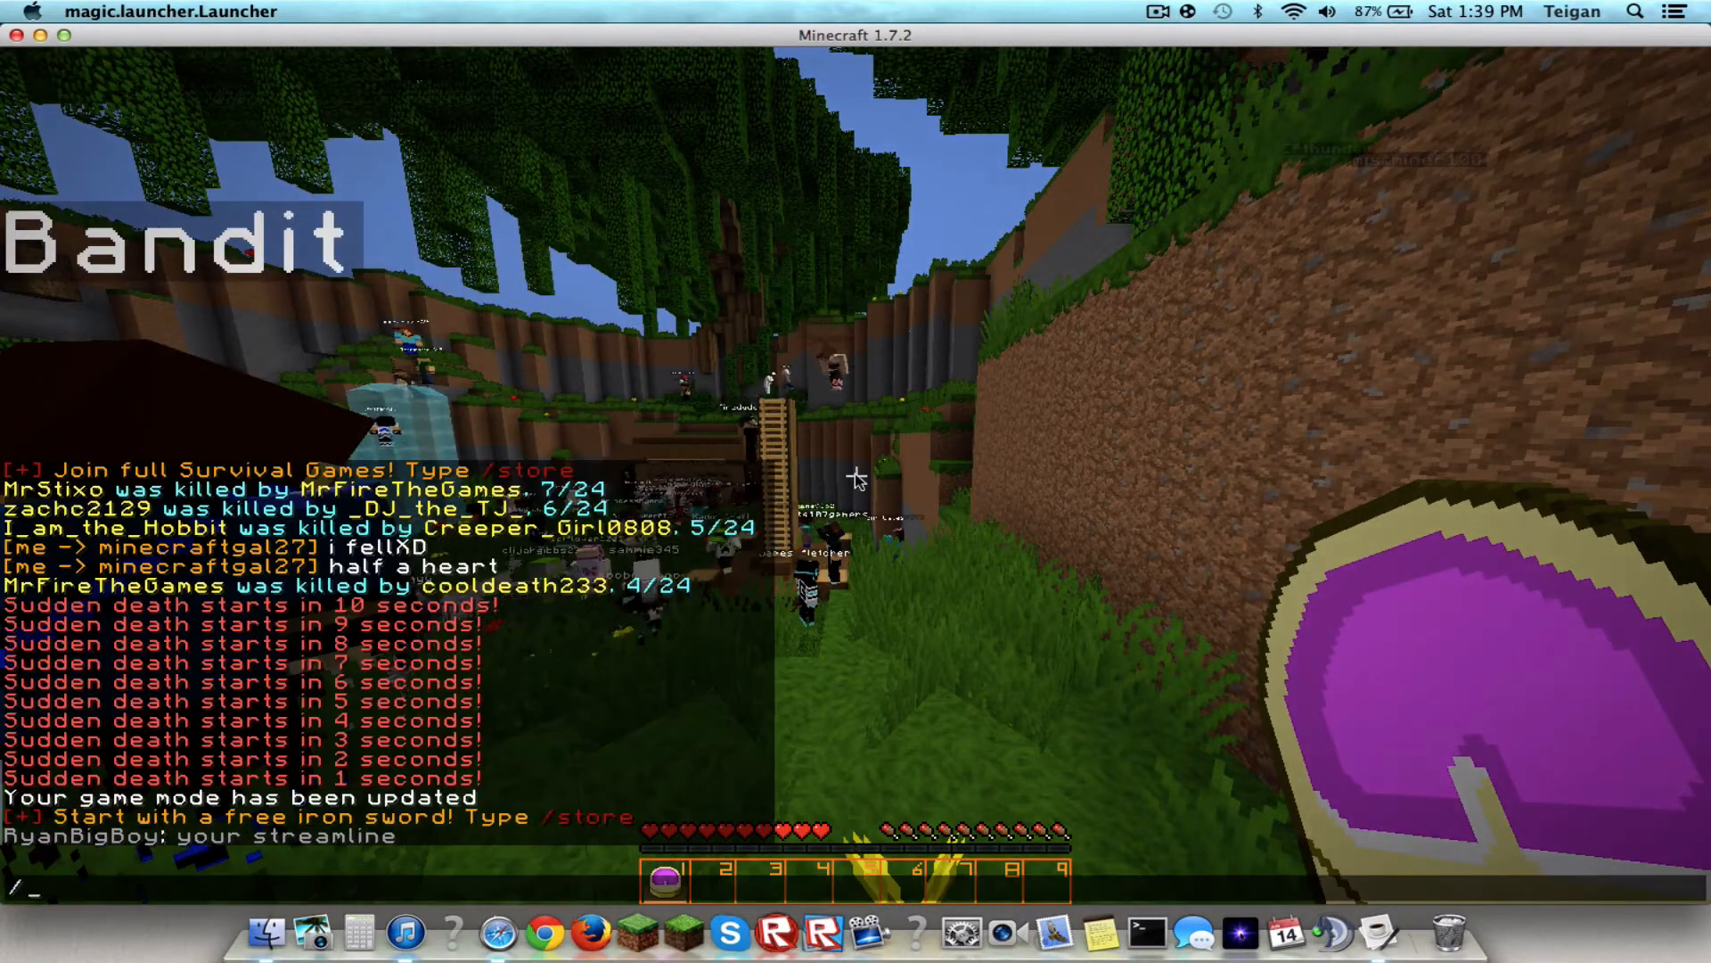
pyautogui.write('cya i')
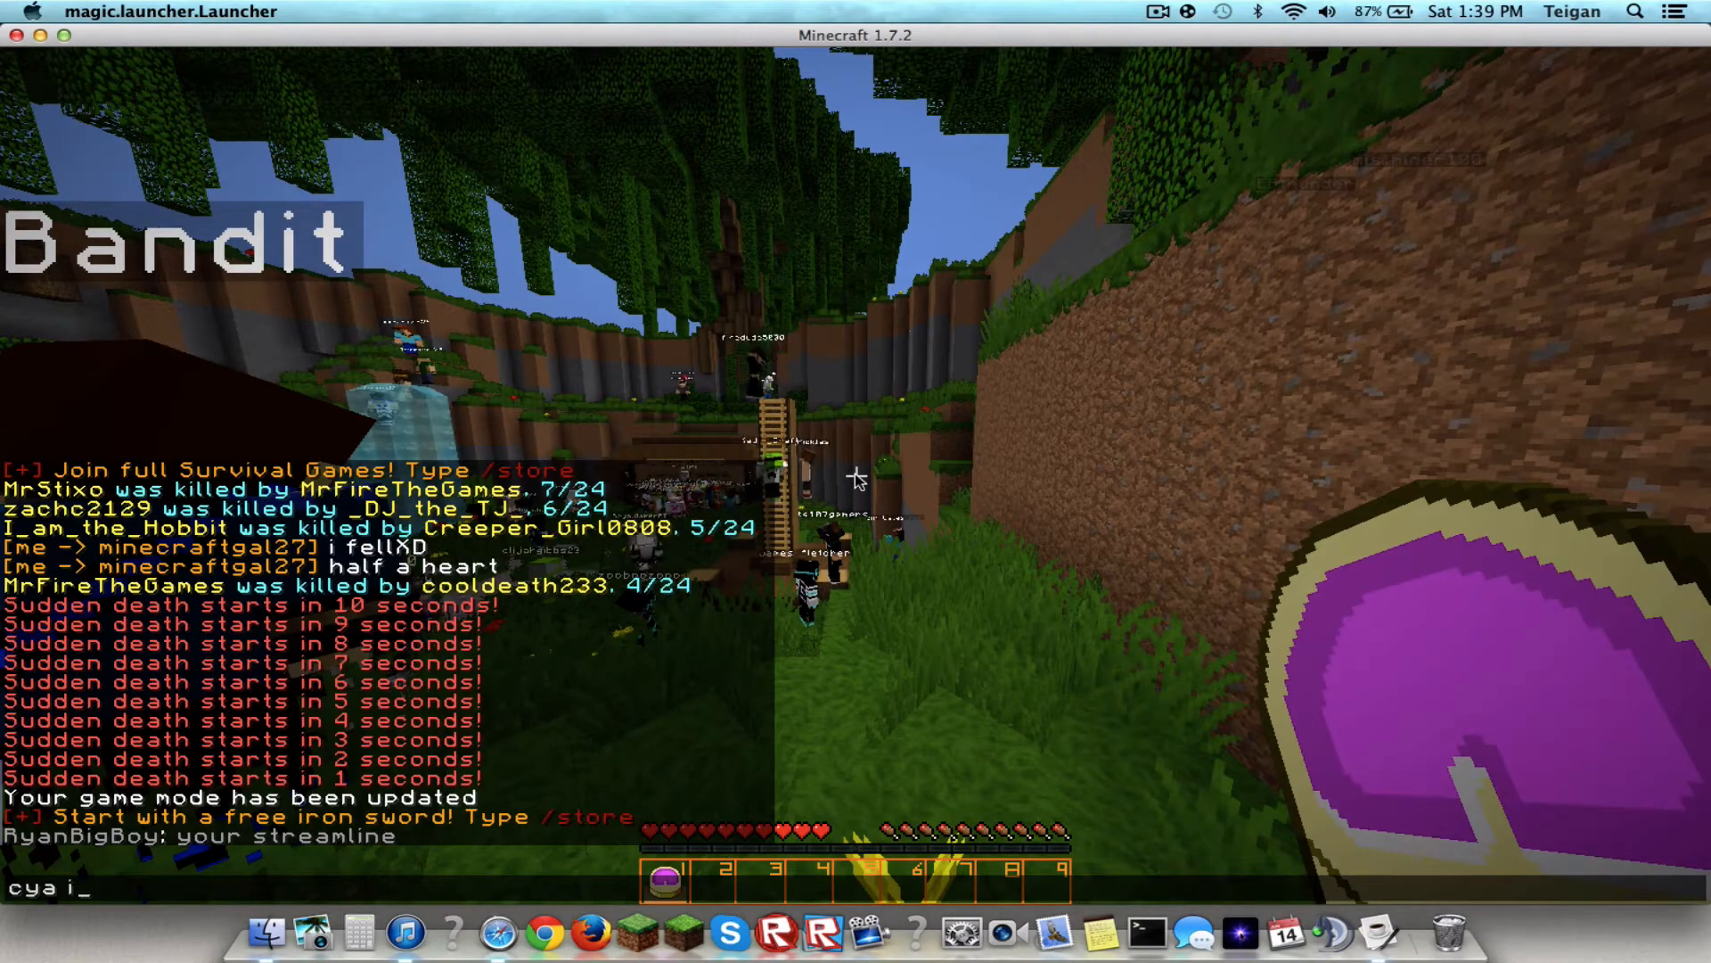
pyautogui.write('n the nes')
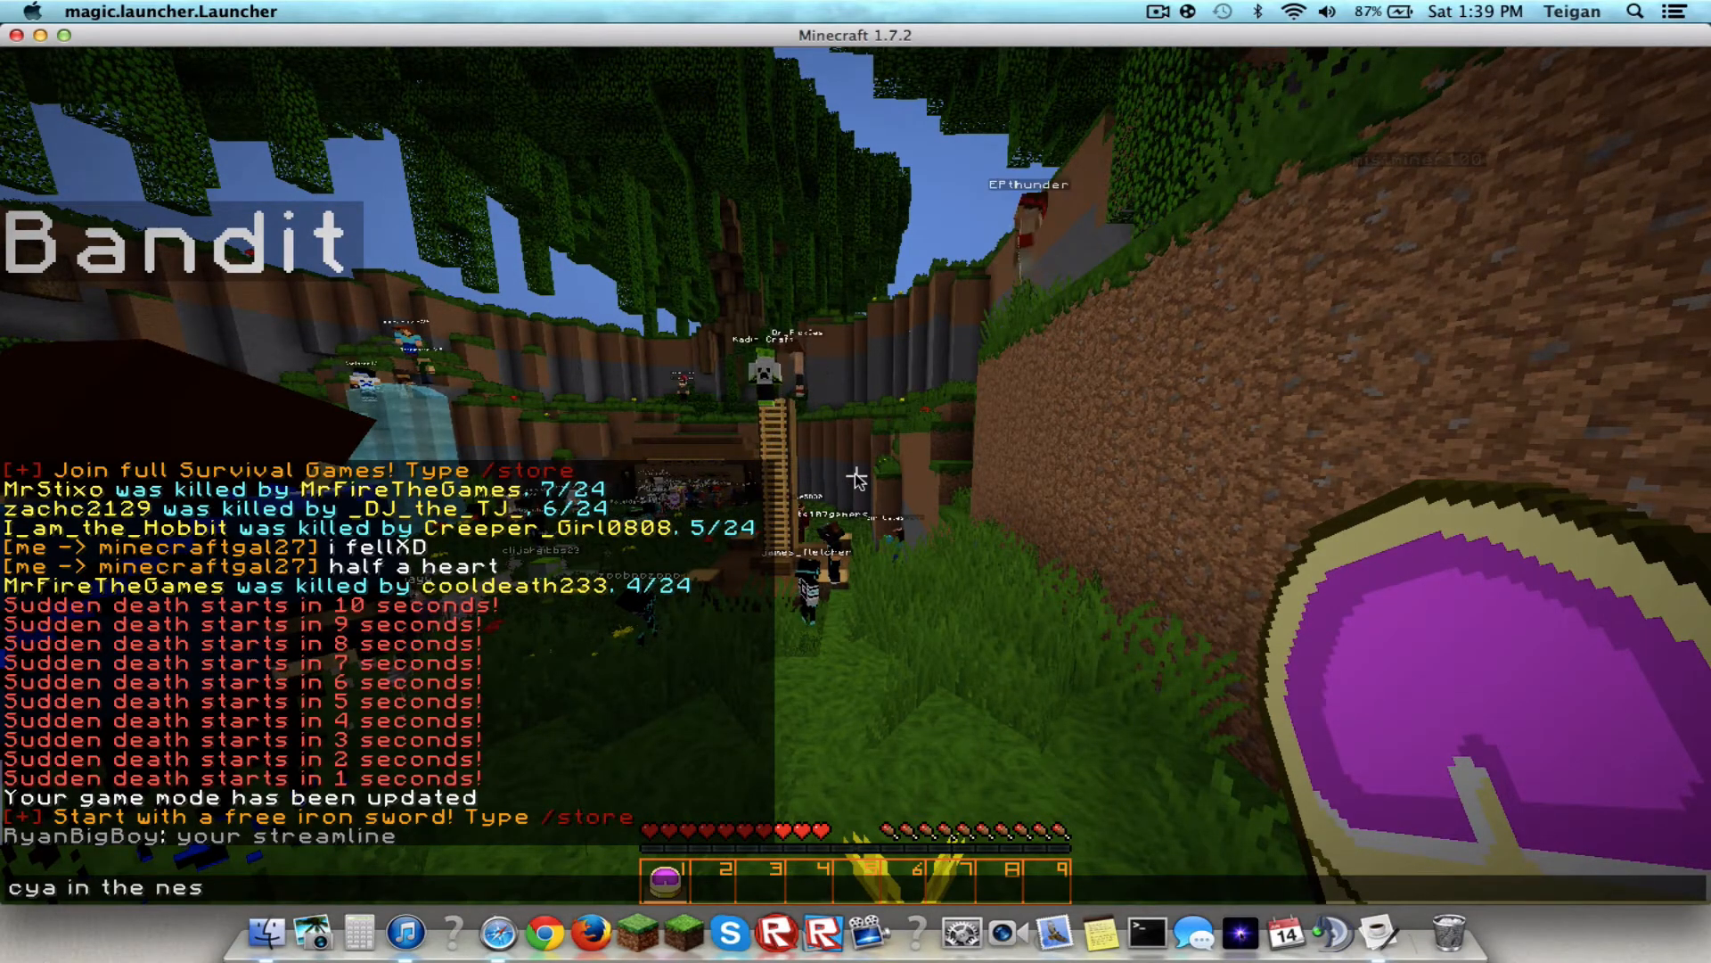